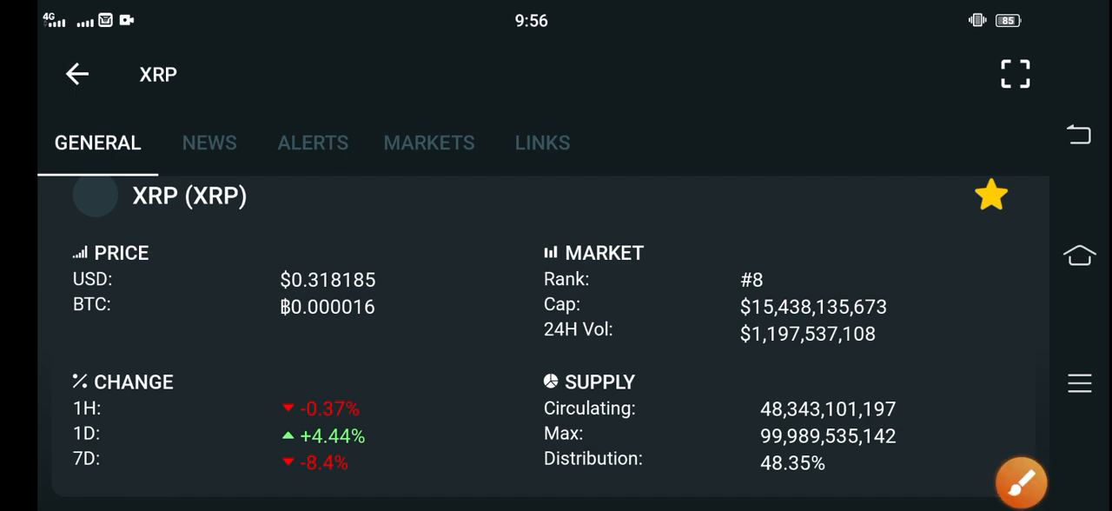
# Box XRP's USD and BTC prices in red, then draw a red arrow up the 1D chart to its $0.331195 peak.
pyautogui.click(1020, 482)
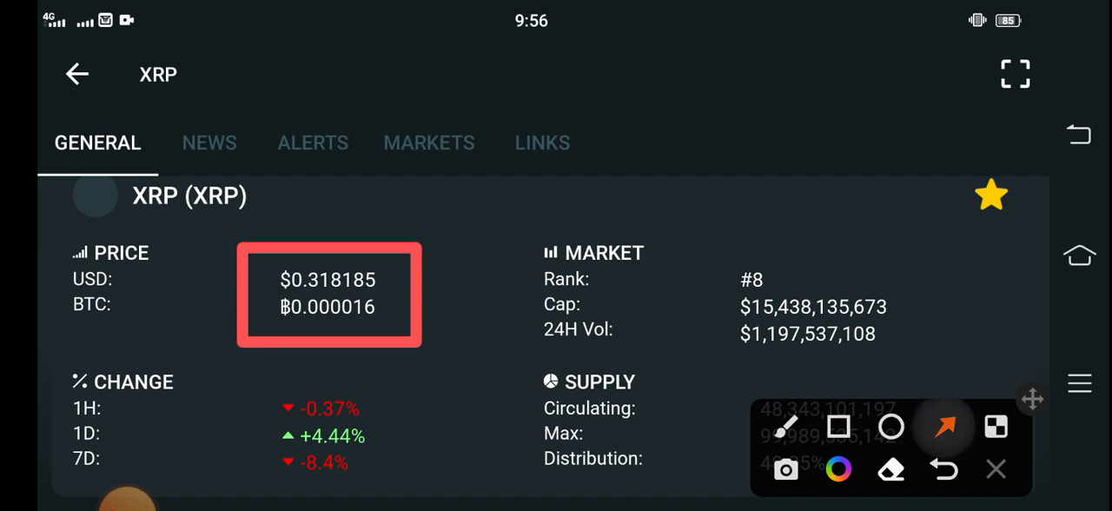
pyautogui.moveTo(632, 198); pyautogui.dragTo(404, 274)
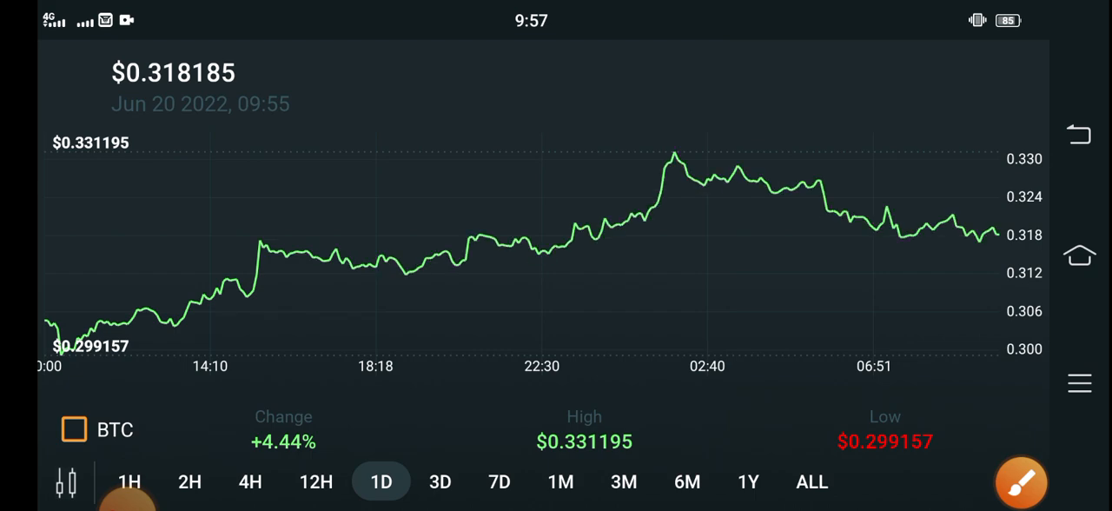
pyautogui.moveTo(104, 334); pyautogui.dragTo(248, 278)
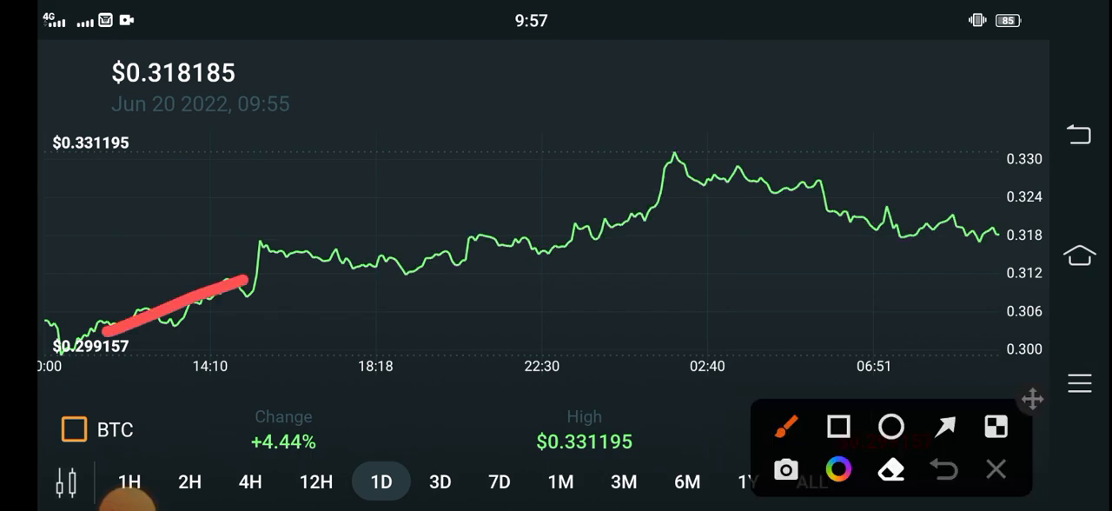
pyautogui.moveTo(104, 334); pyautogui.dragTo(703, 152)
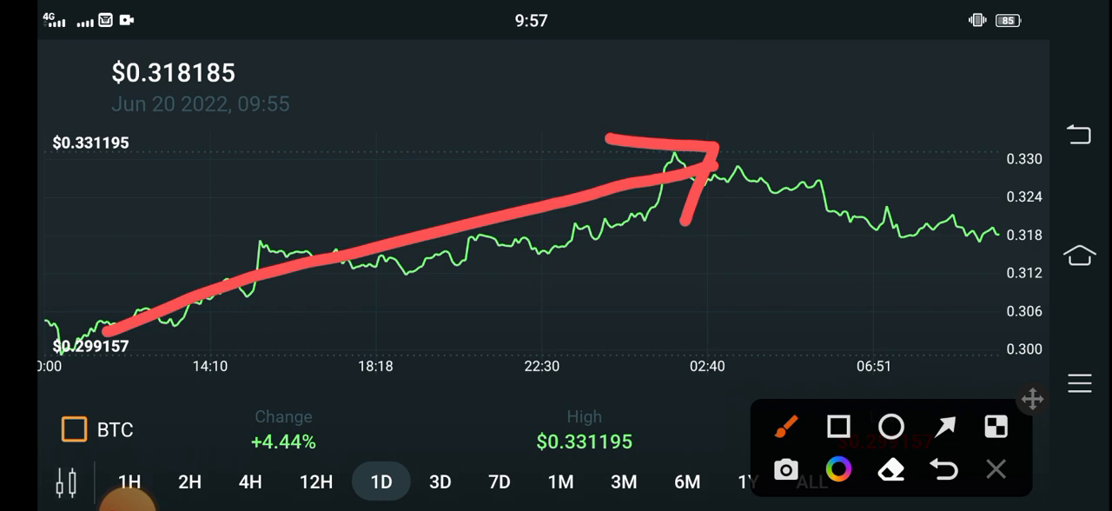